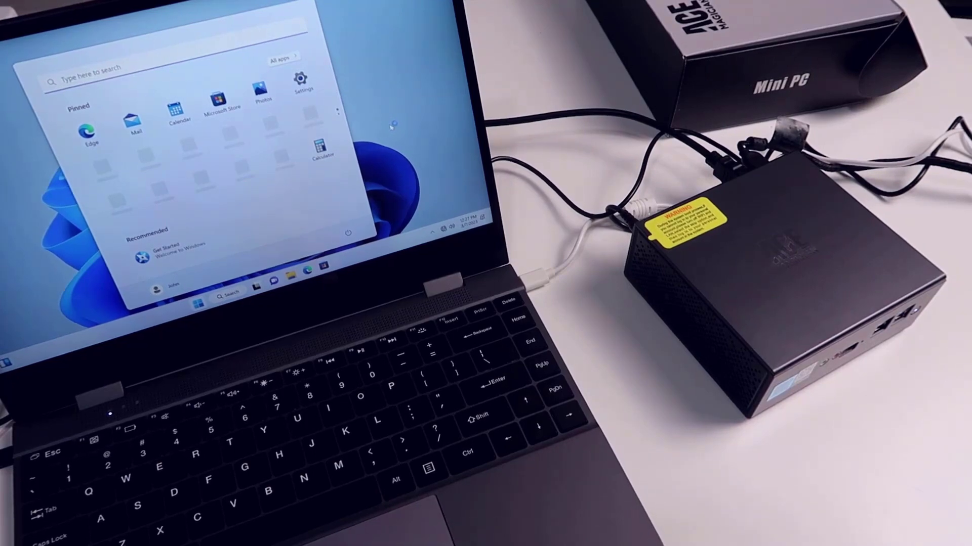
# Step: Search 'dxdiag' from Start and answer the driver digital-signature prompt
pyautogui.click(227, 293)
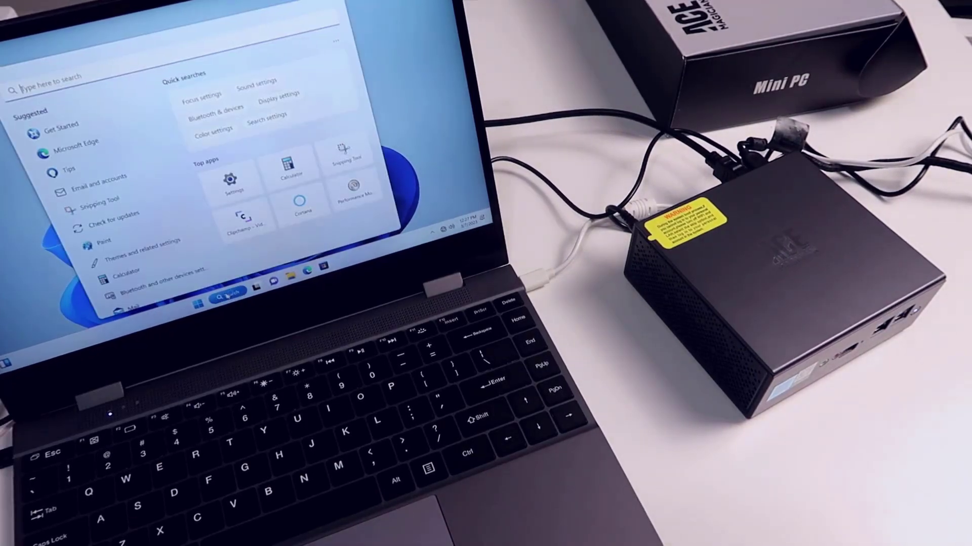
pyautogui.write('dxdi')
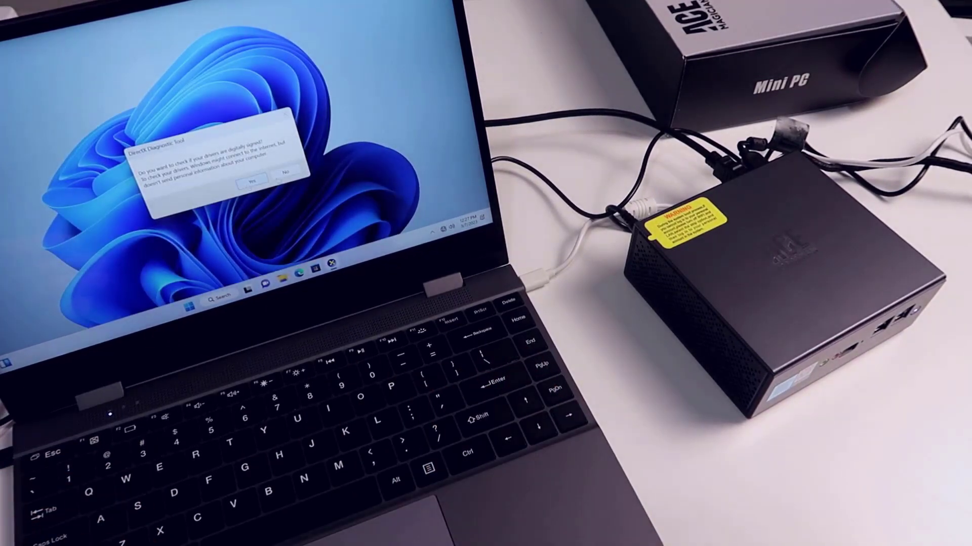
pyautogui.click(284, 172)
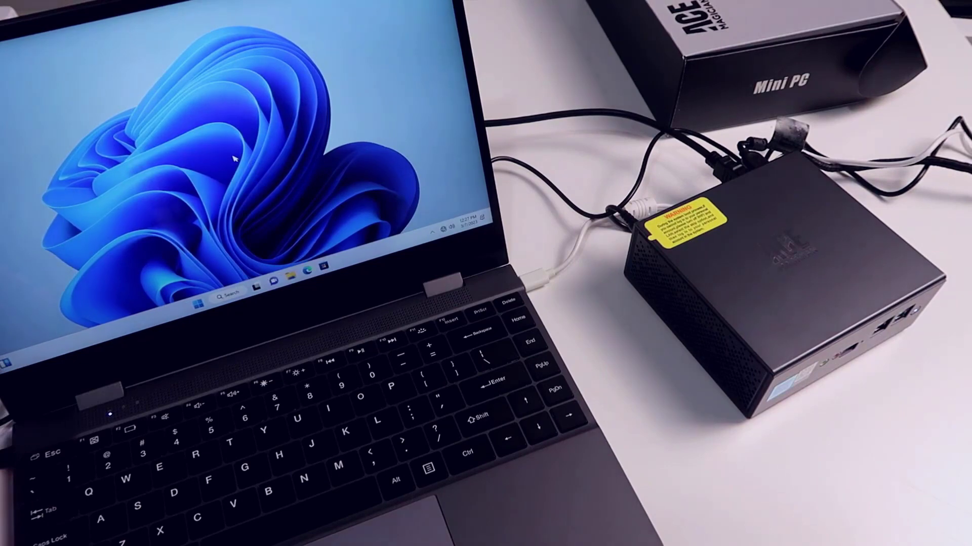